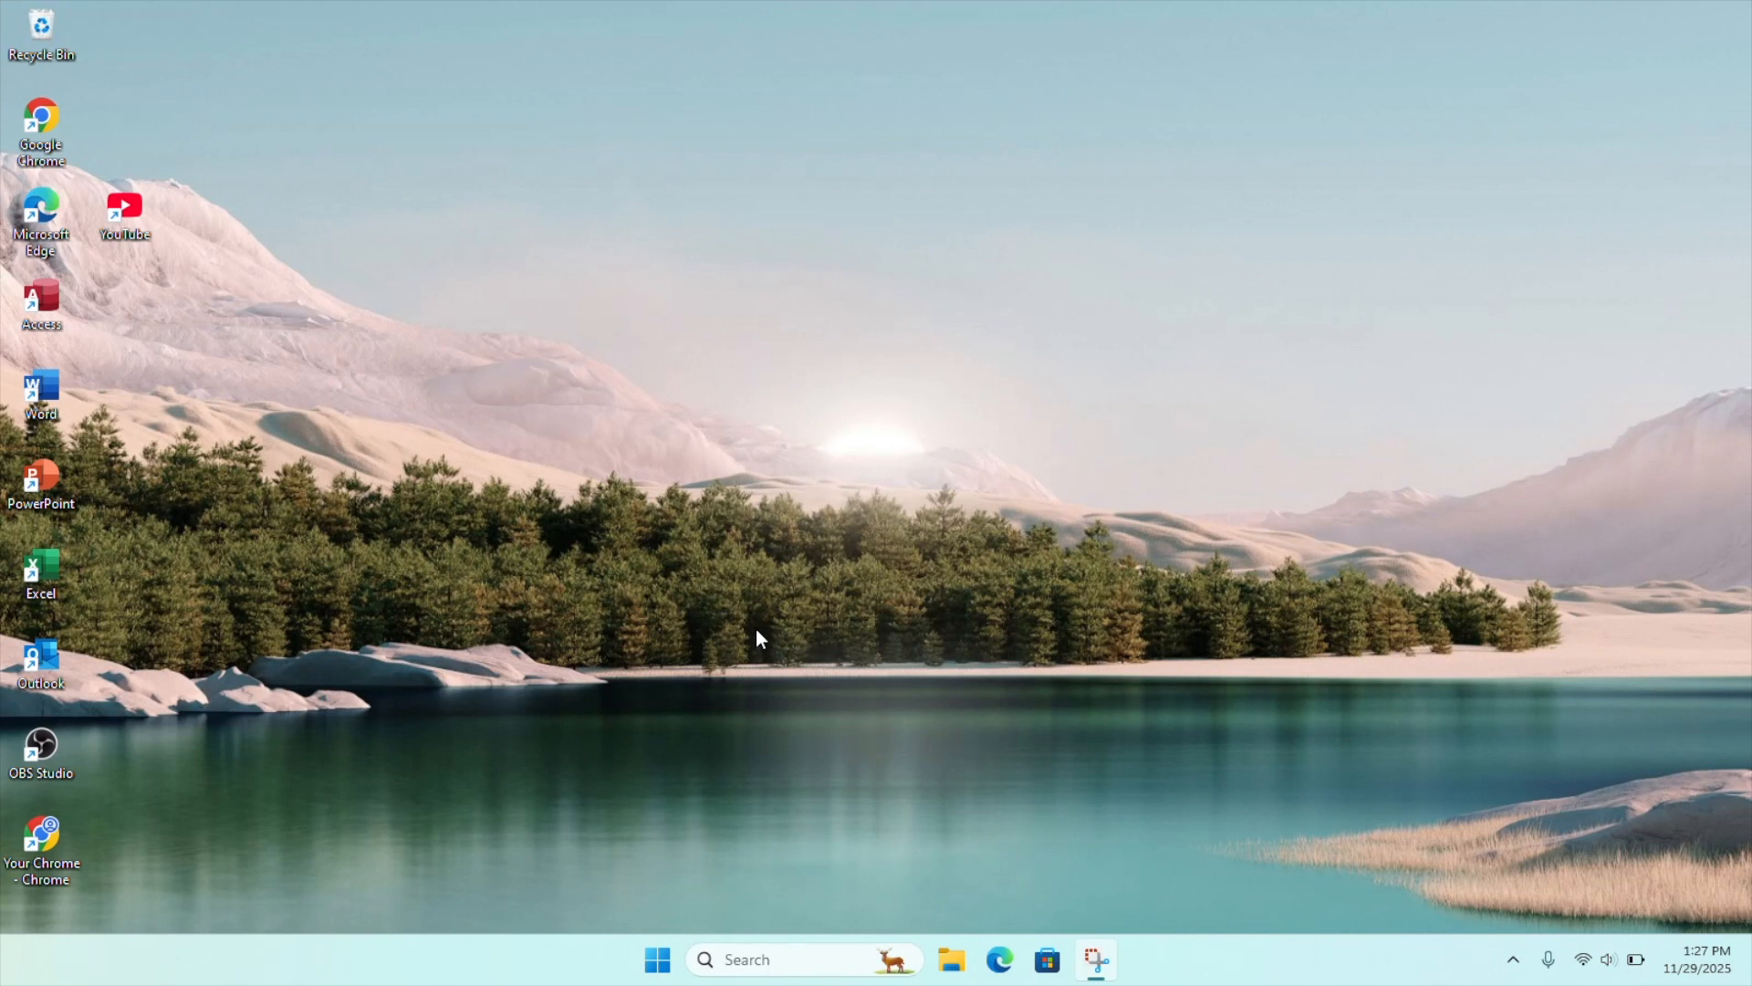
mouse_move(657, 959)
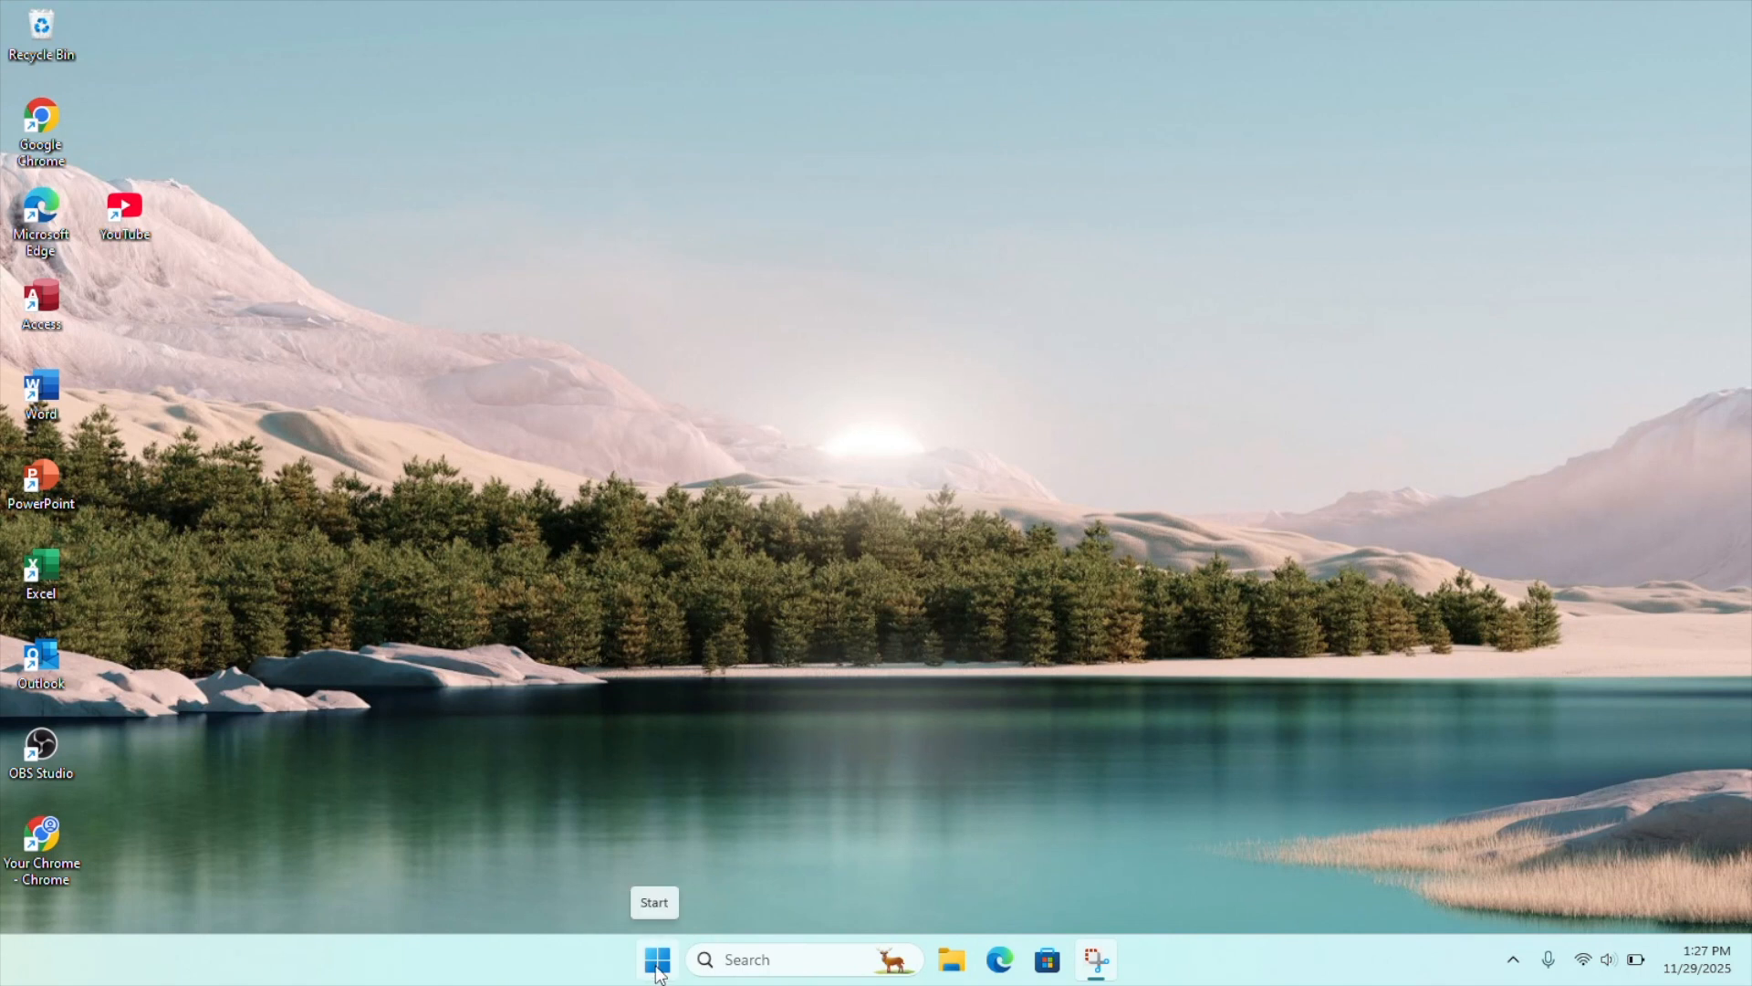
- Open the Start menu from the taskbar to show pinned and recommended apps
left_click(657, 959)
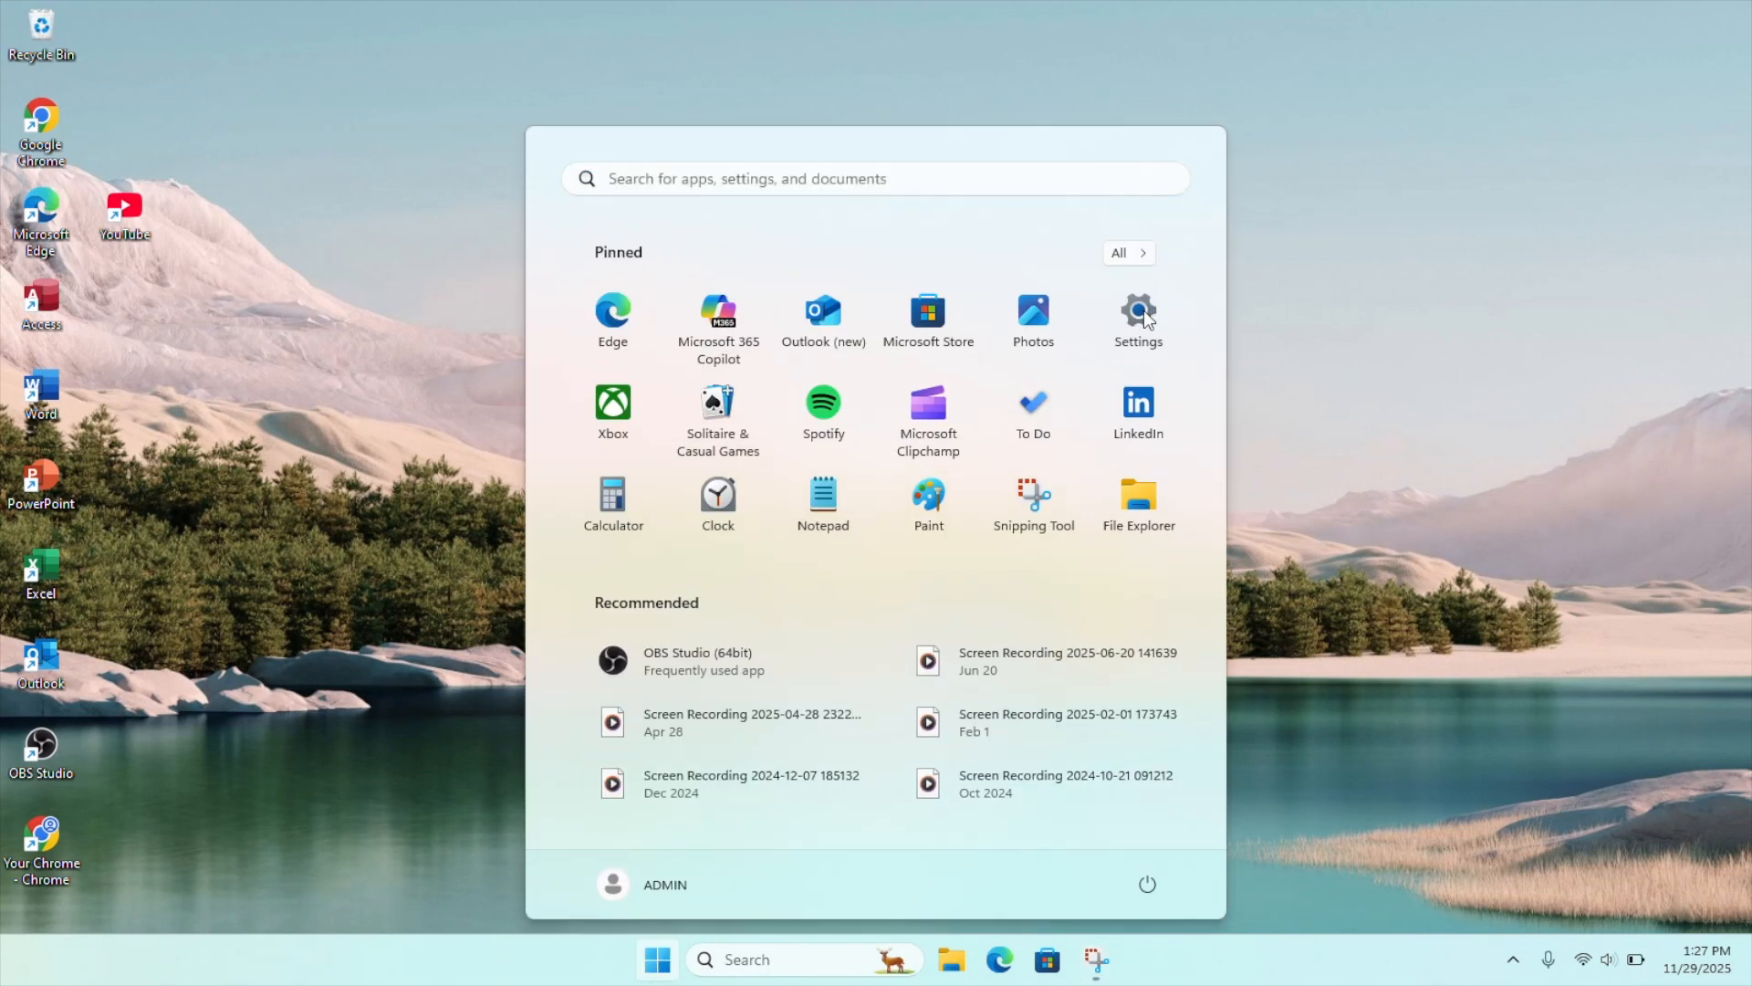
- Open Settings > System > Sound and raise the Speakers volume from 8 to 50
left_click(1136, 314)
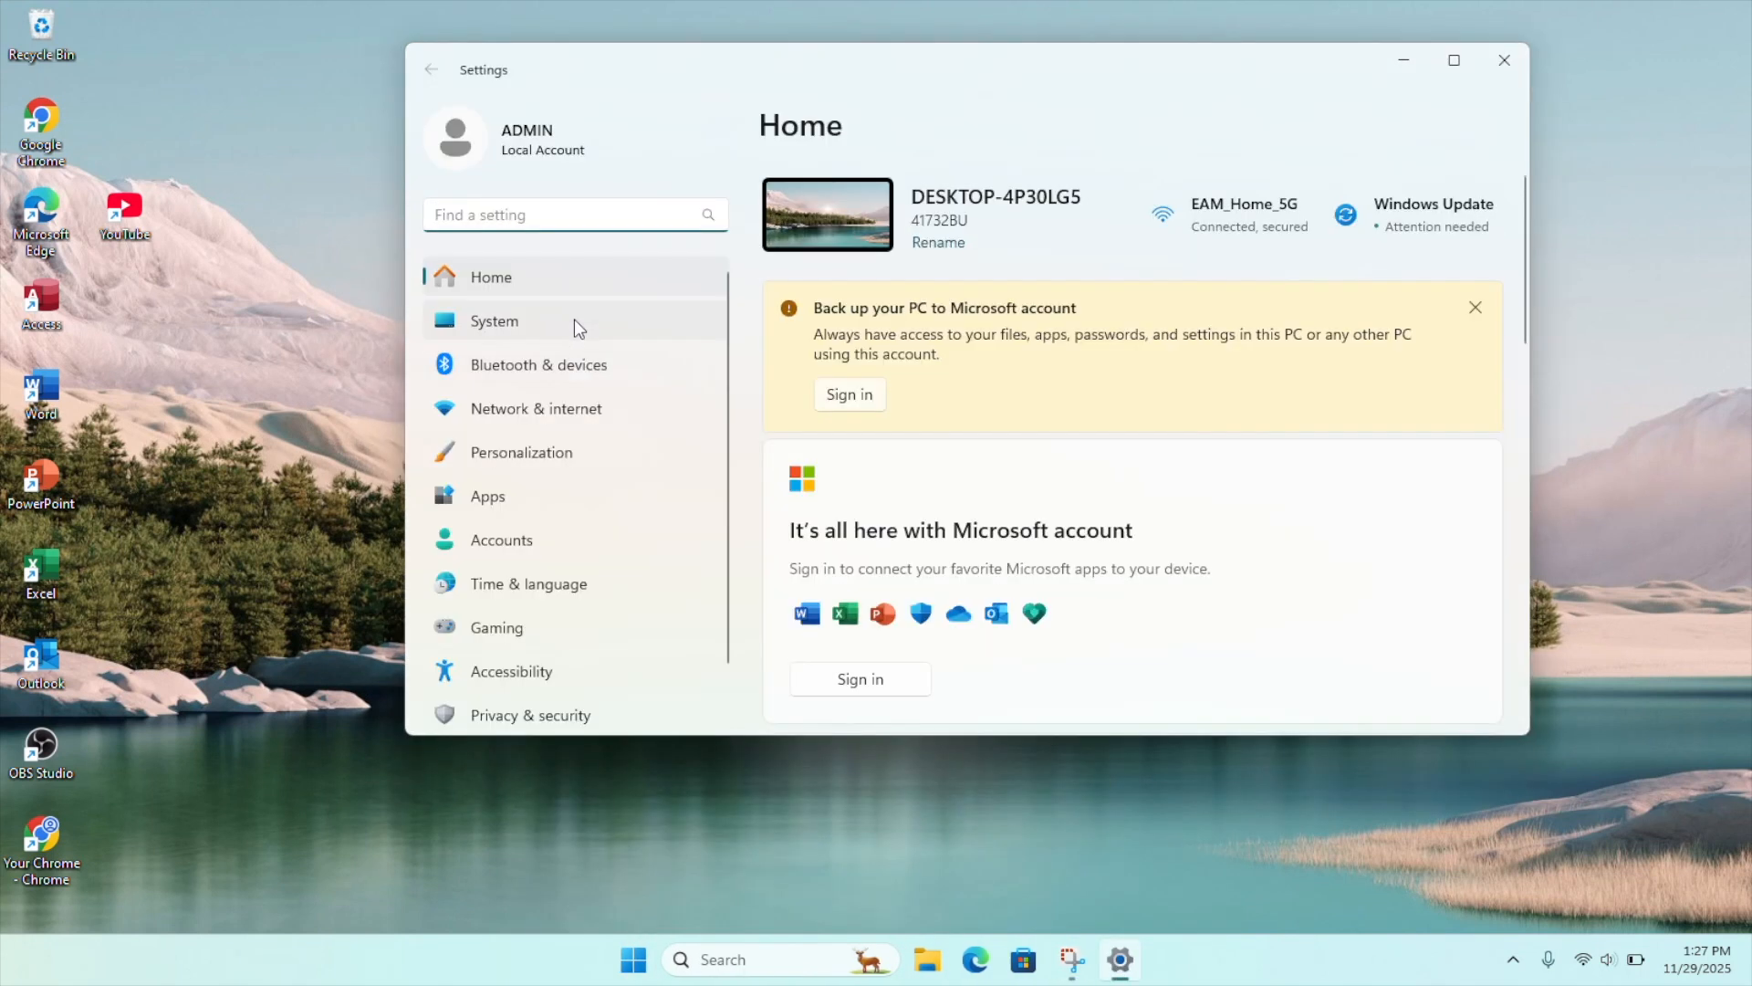
left_click(494, 320)
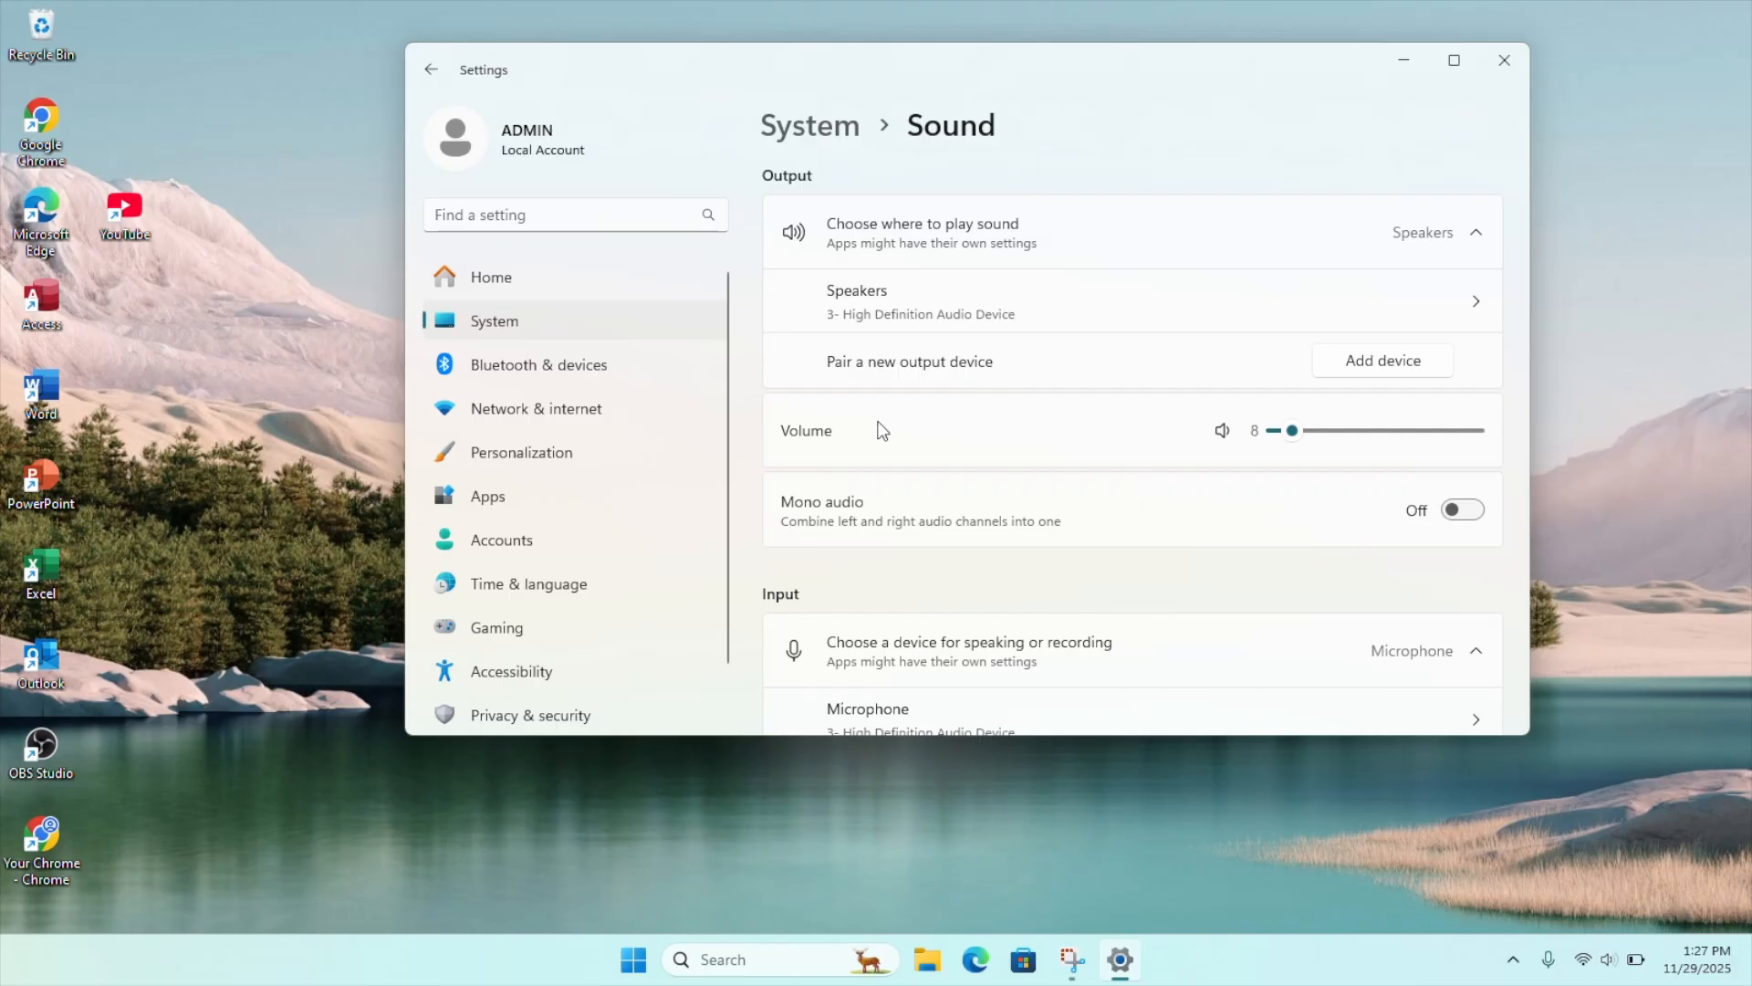
mouse_move(911, 325)
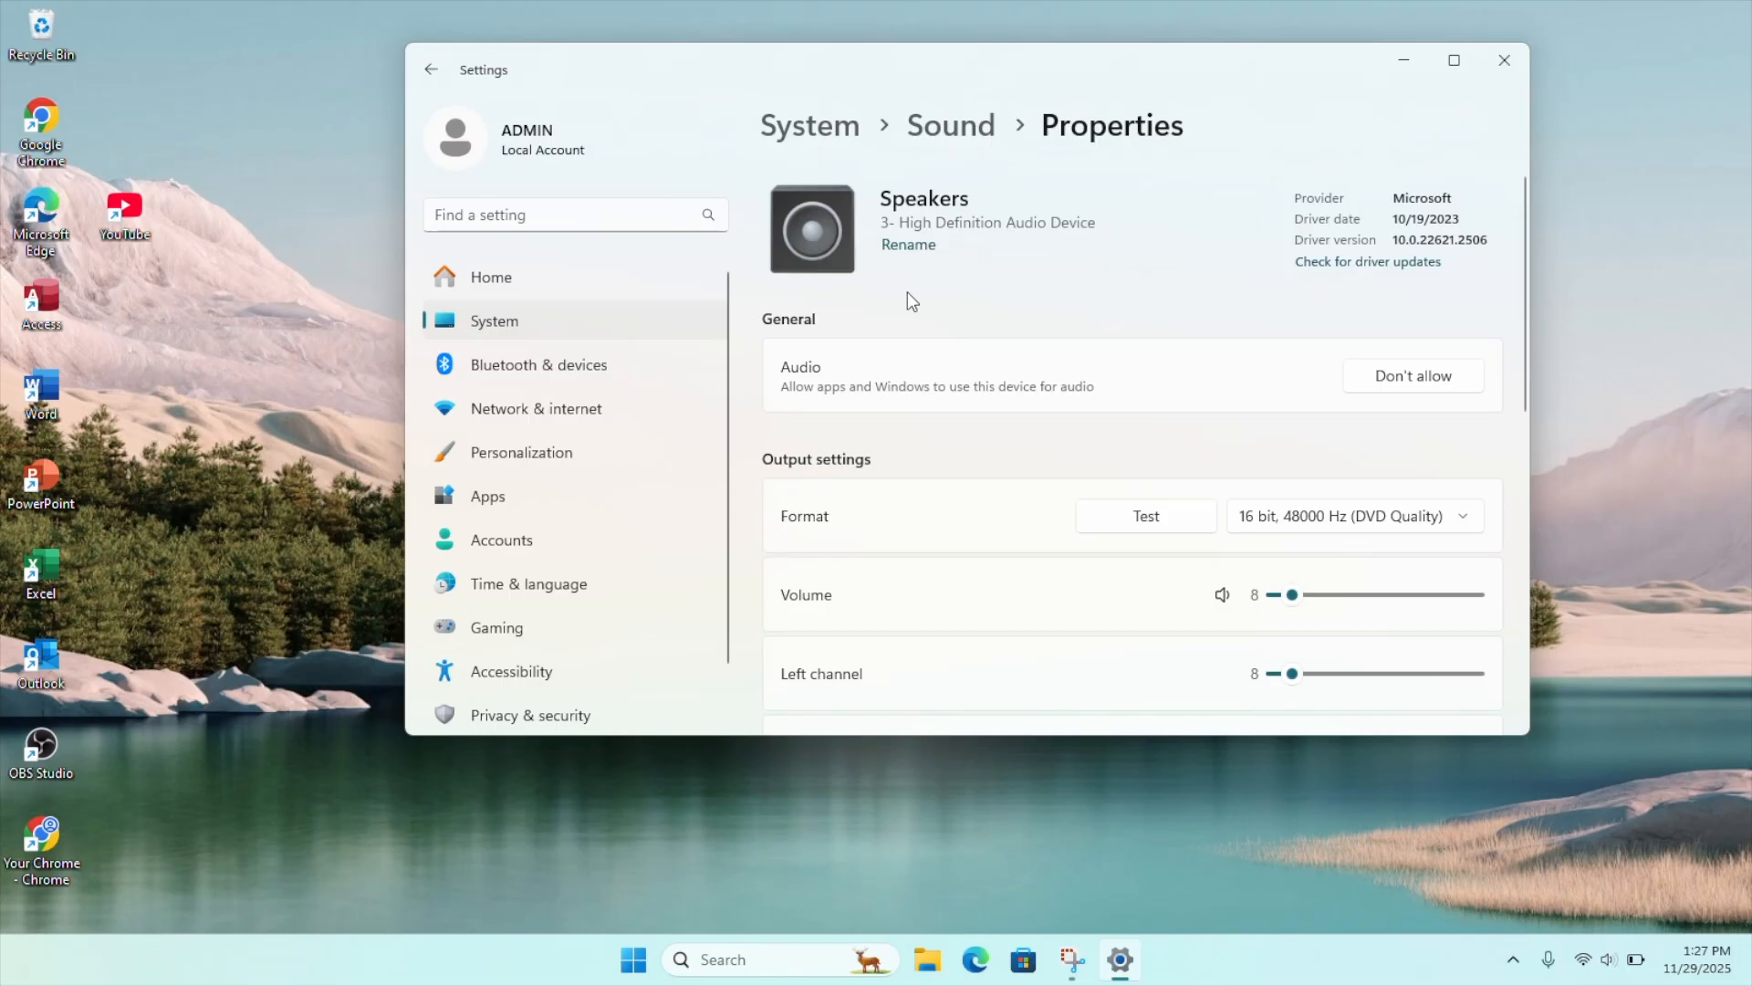
left_click(432, 69)
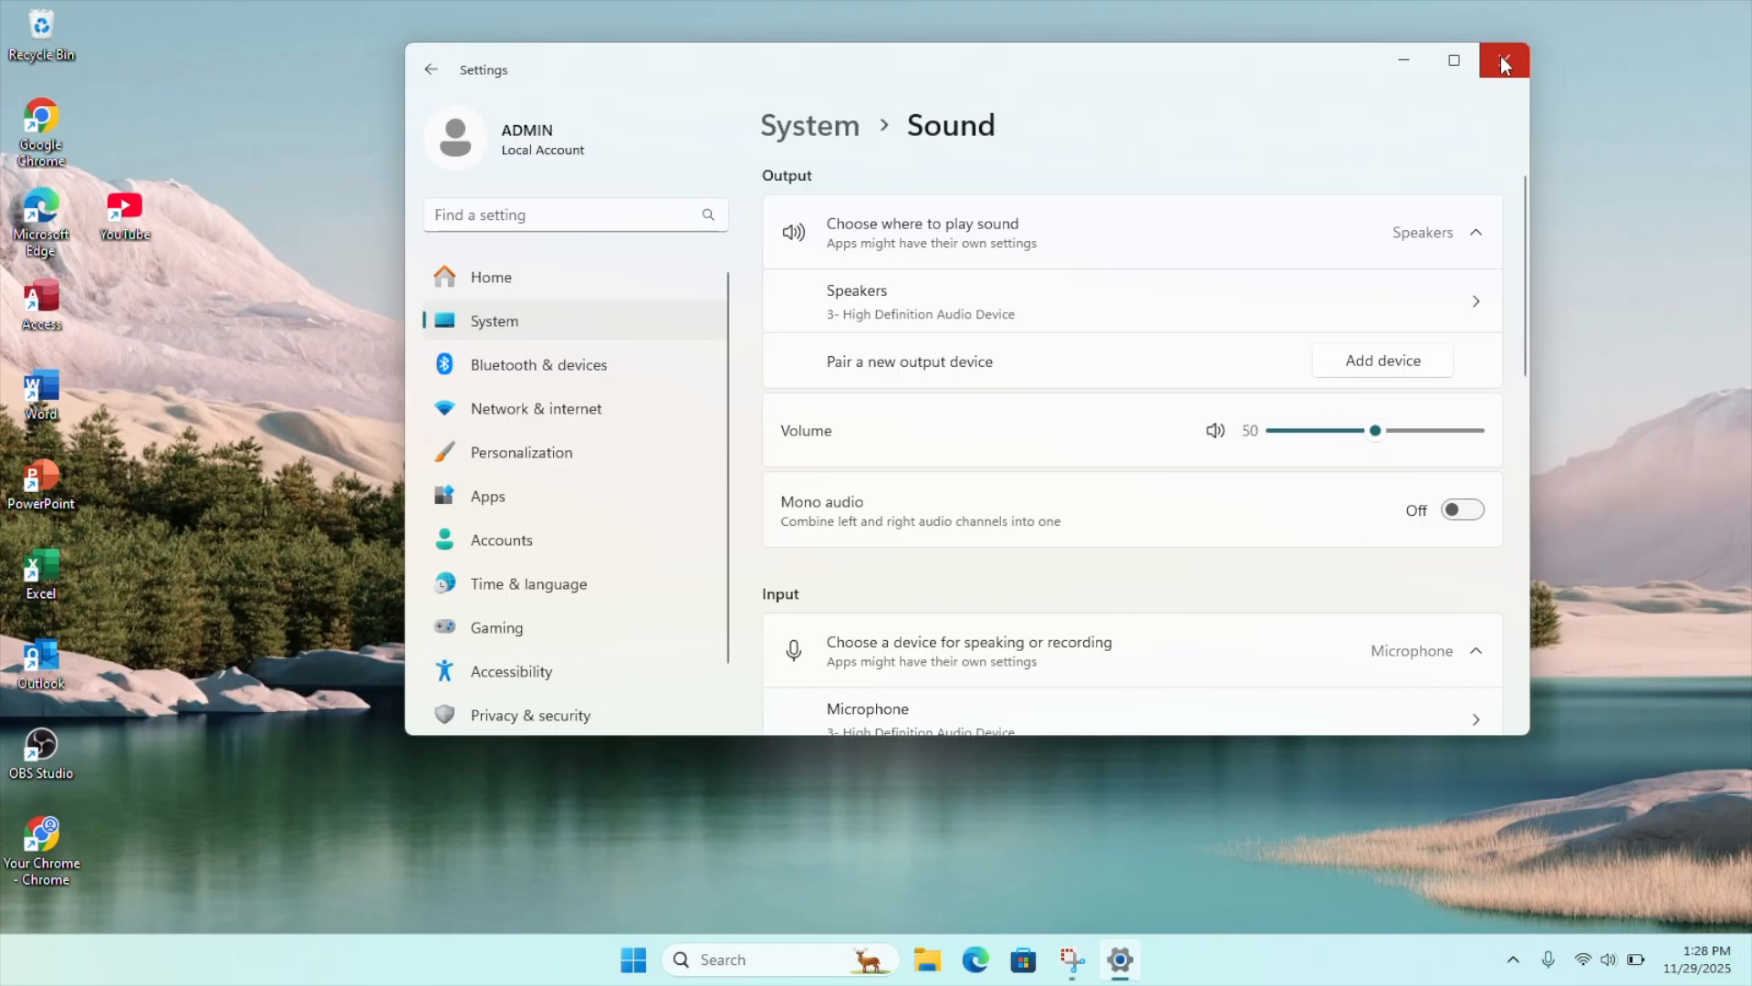
- Close Settings, expand Audio inputs and outputs in Device Manager, and select Speakers
left_click(1503, 61)
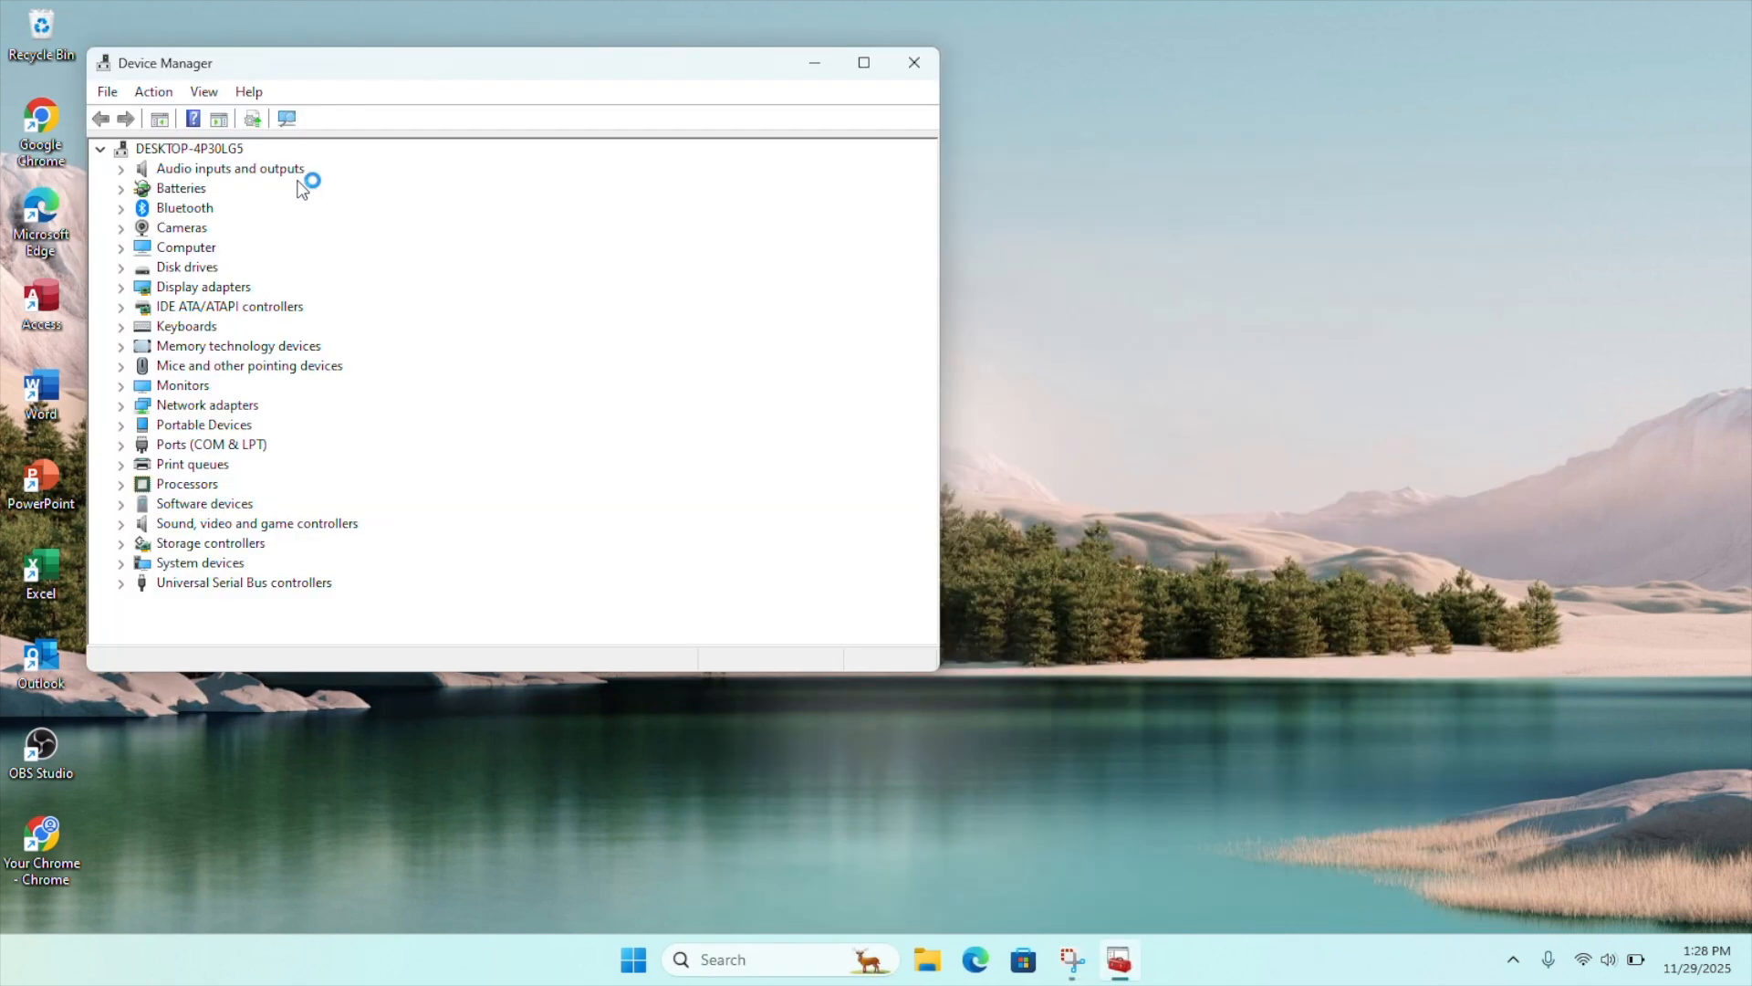
left_click(230, 168)
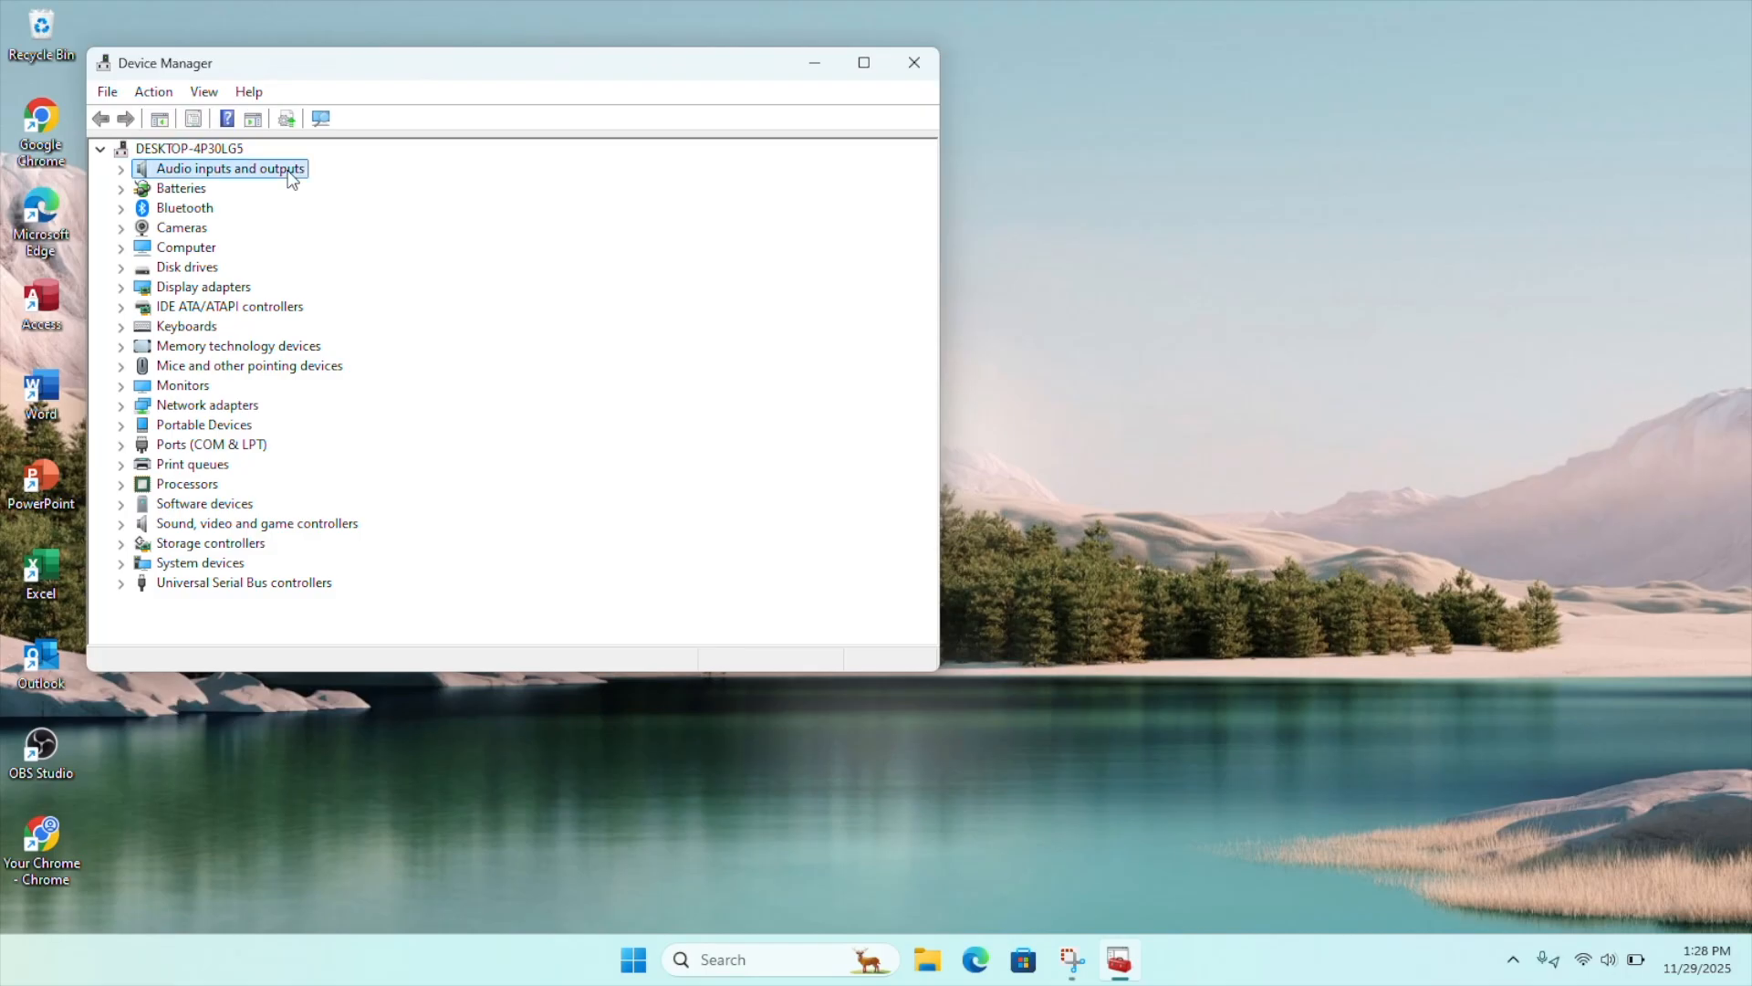
left_click(120, 168)
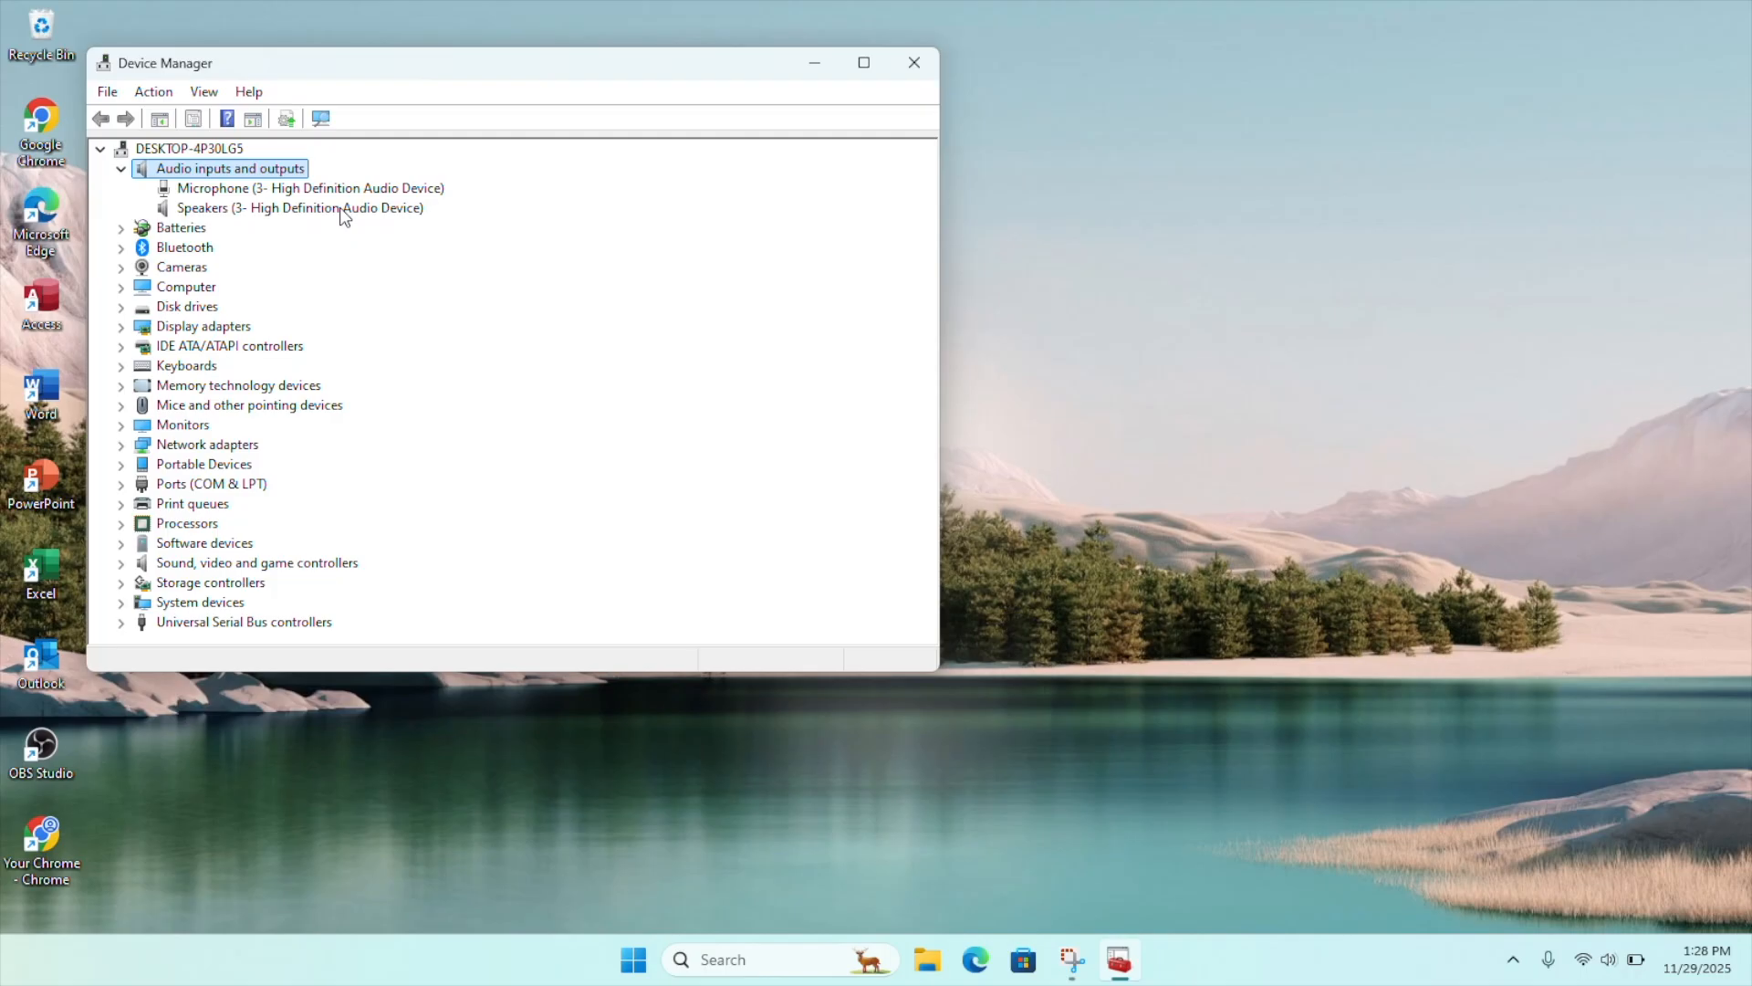
left_click(299, 208)
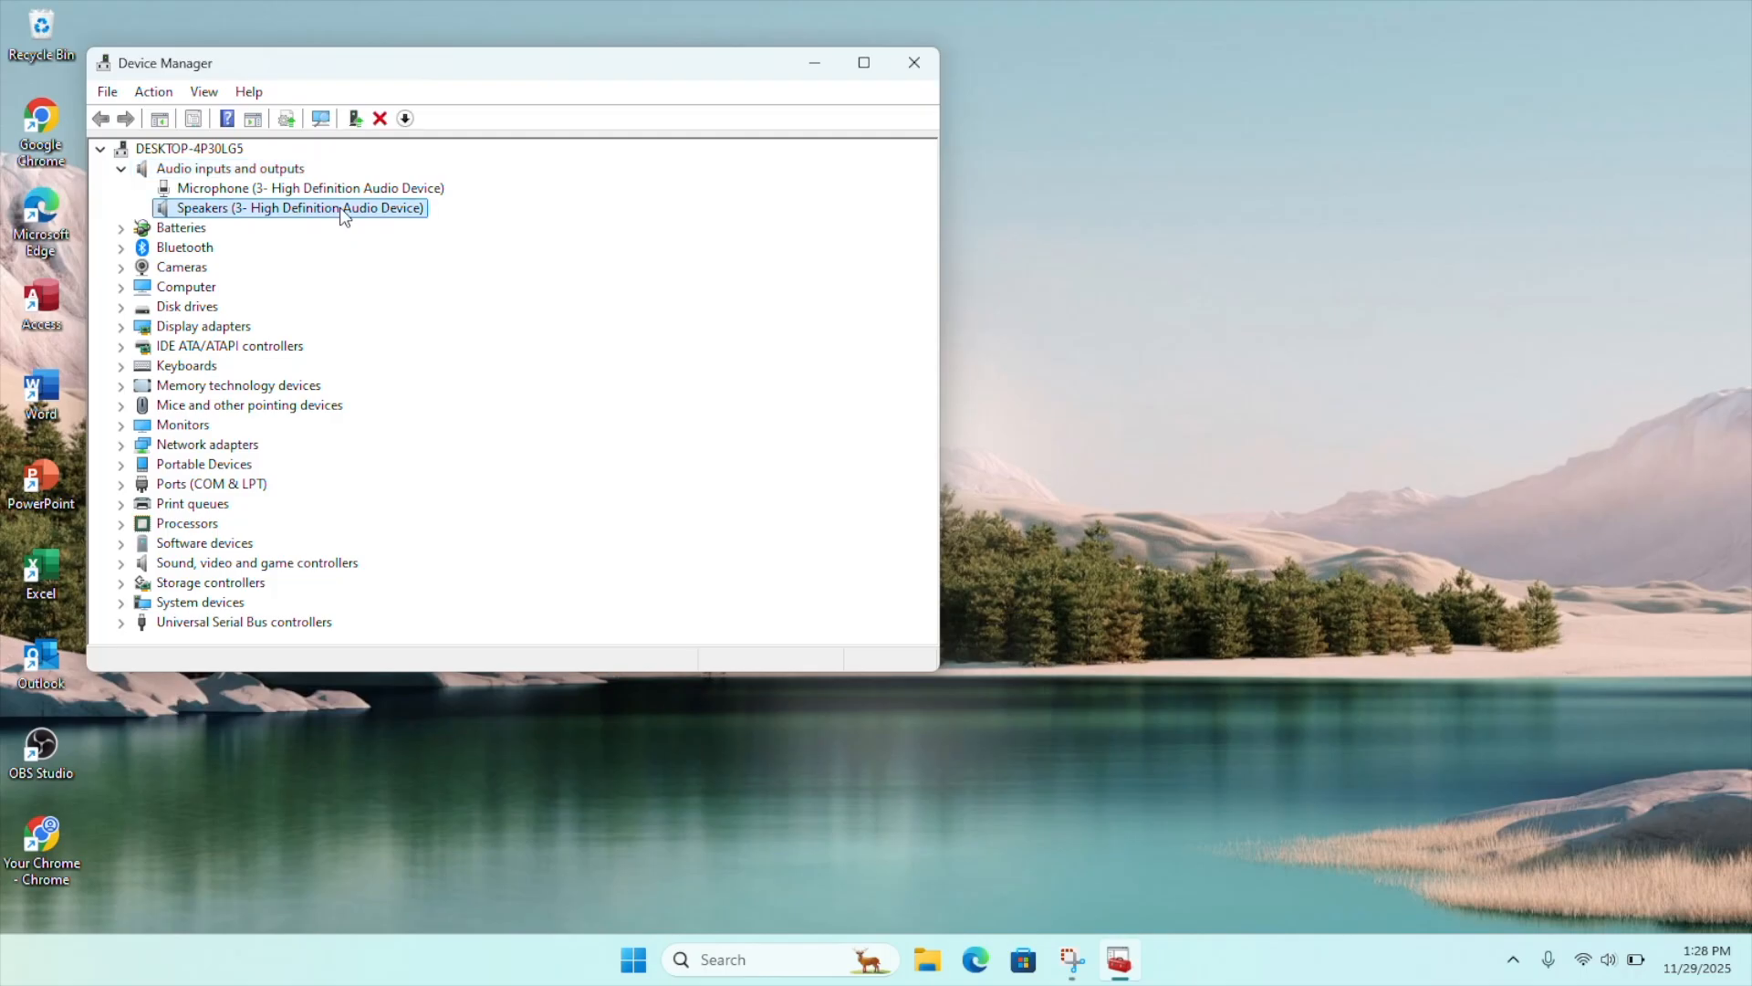
- Search automatically for a Speakers driver update; the best driver is already installed
right_click(298, 208)
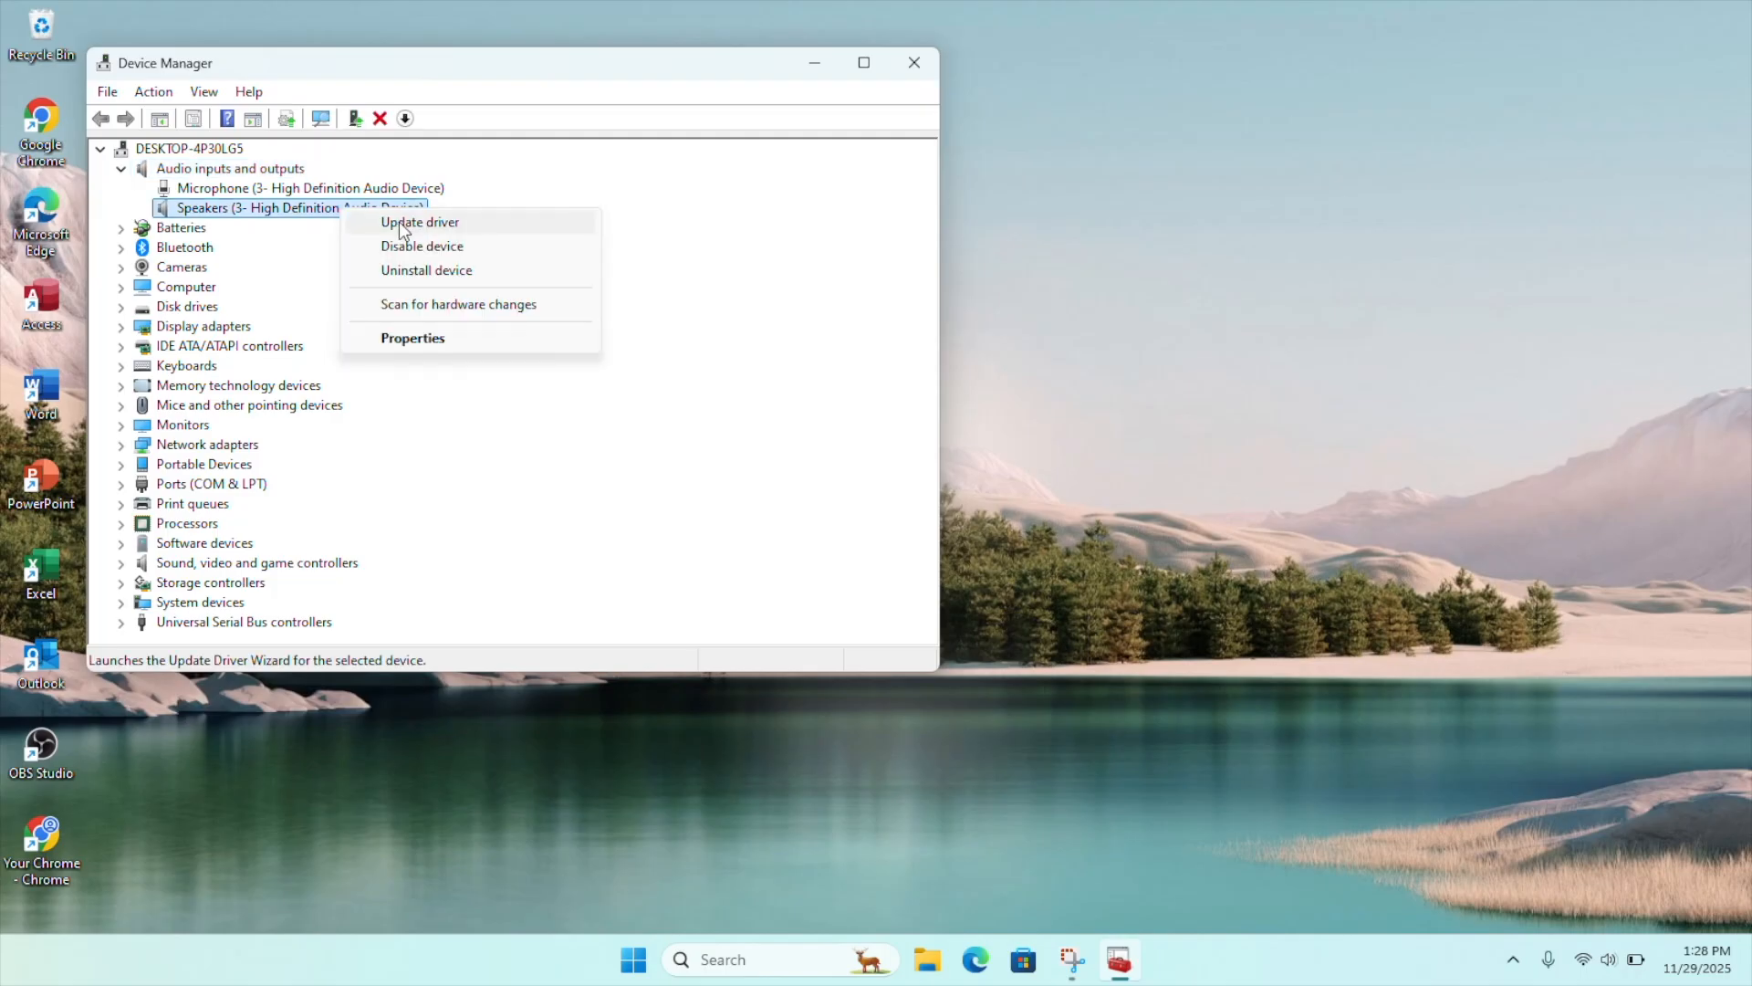
left_click(419, 221)
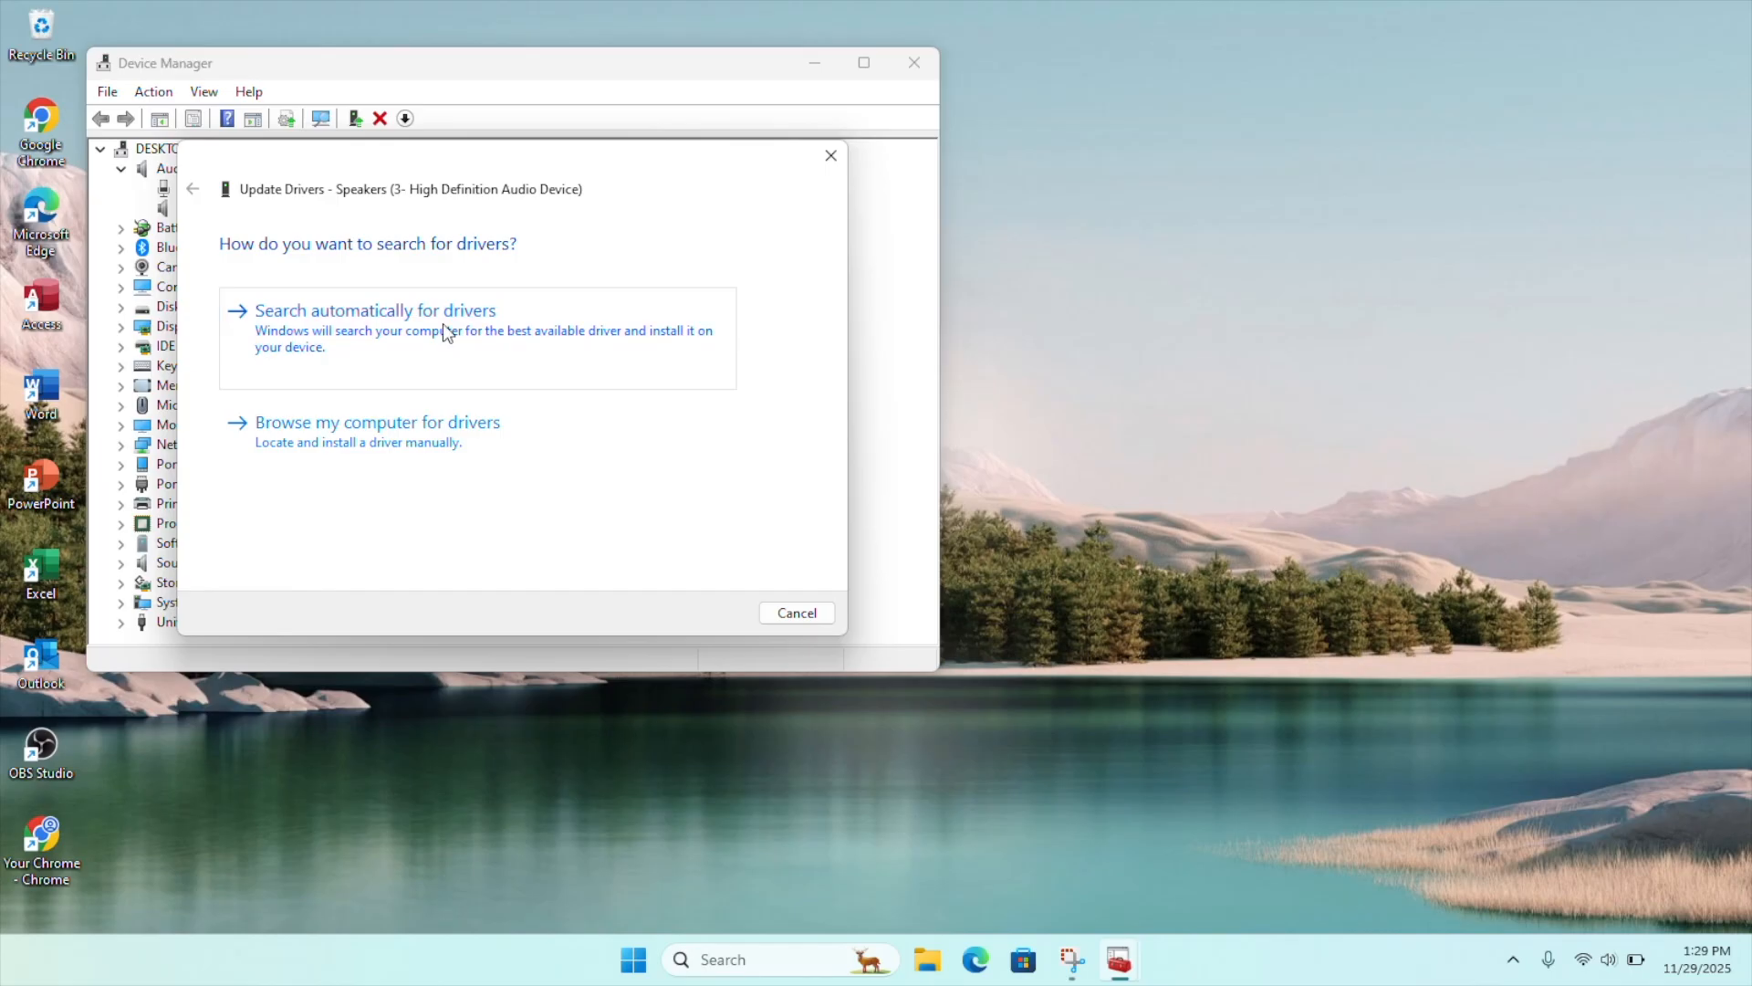
left_click(374, 309)
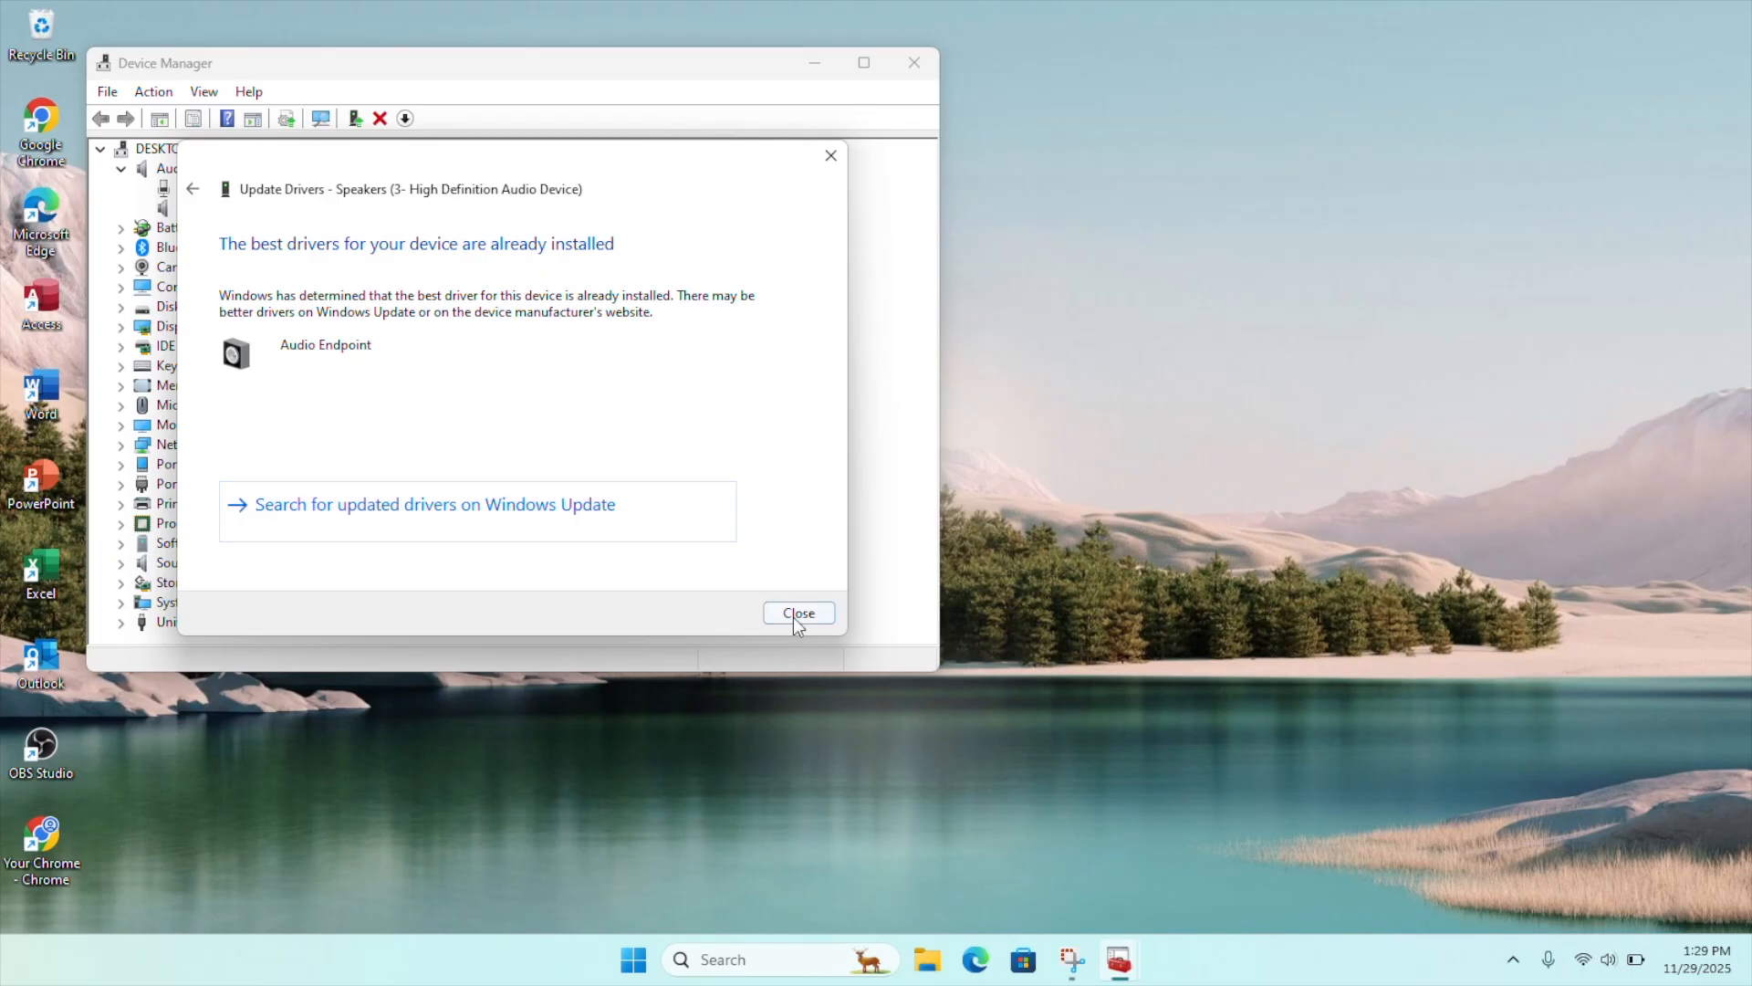
left_click(798, 612)
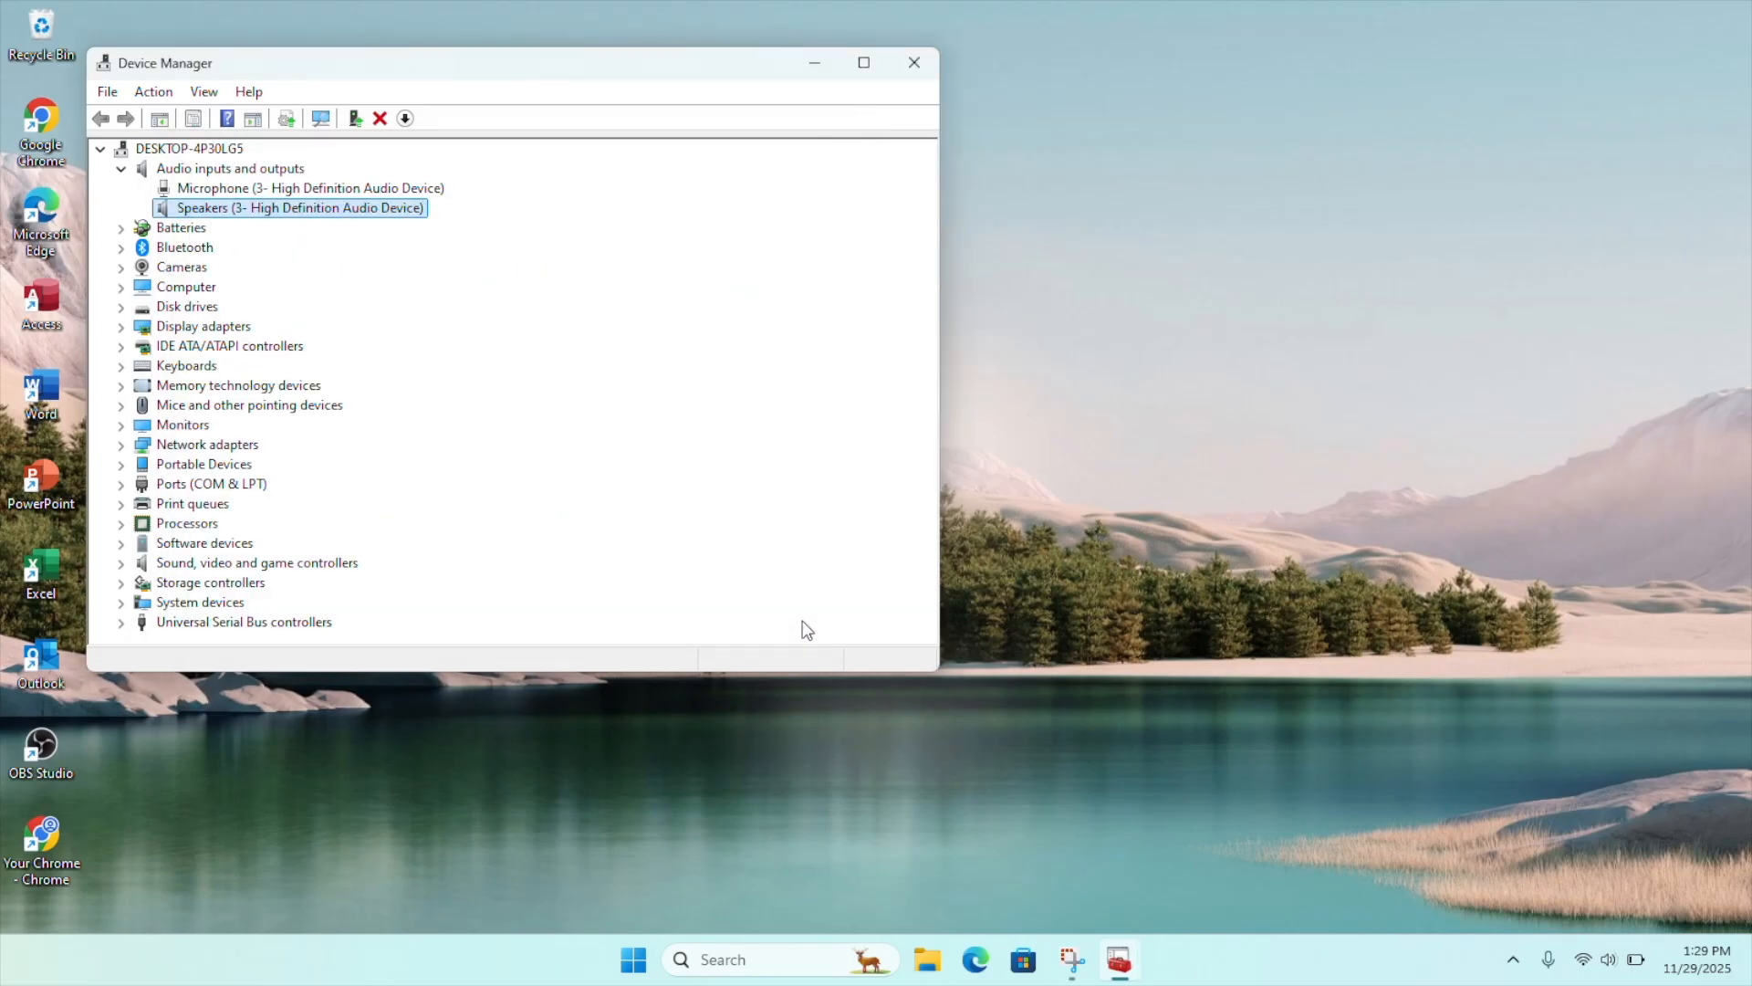
- Review the Speakers properties showing the device works properly, then close Device Manager
right_click(298, 208)
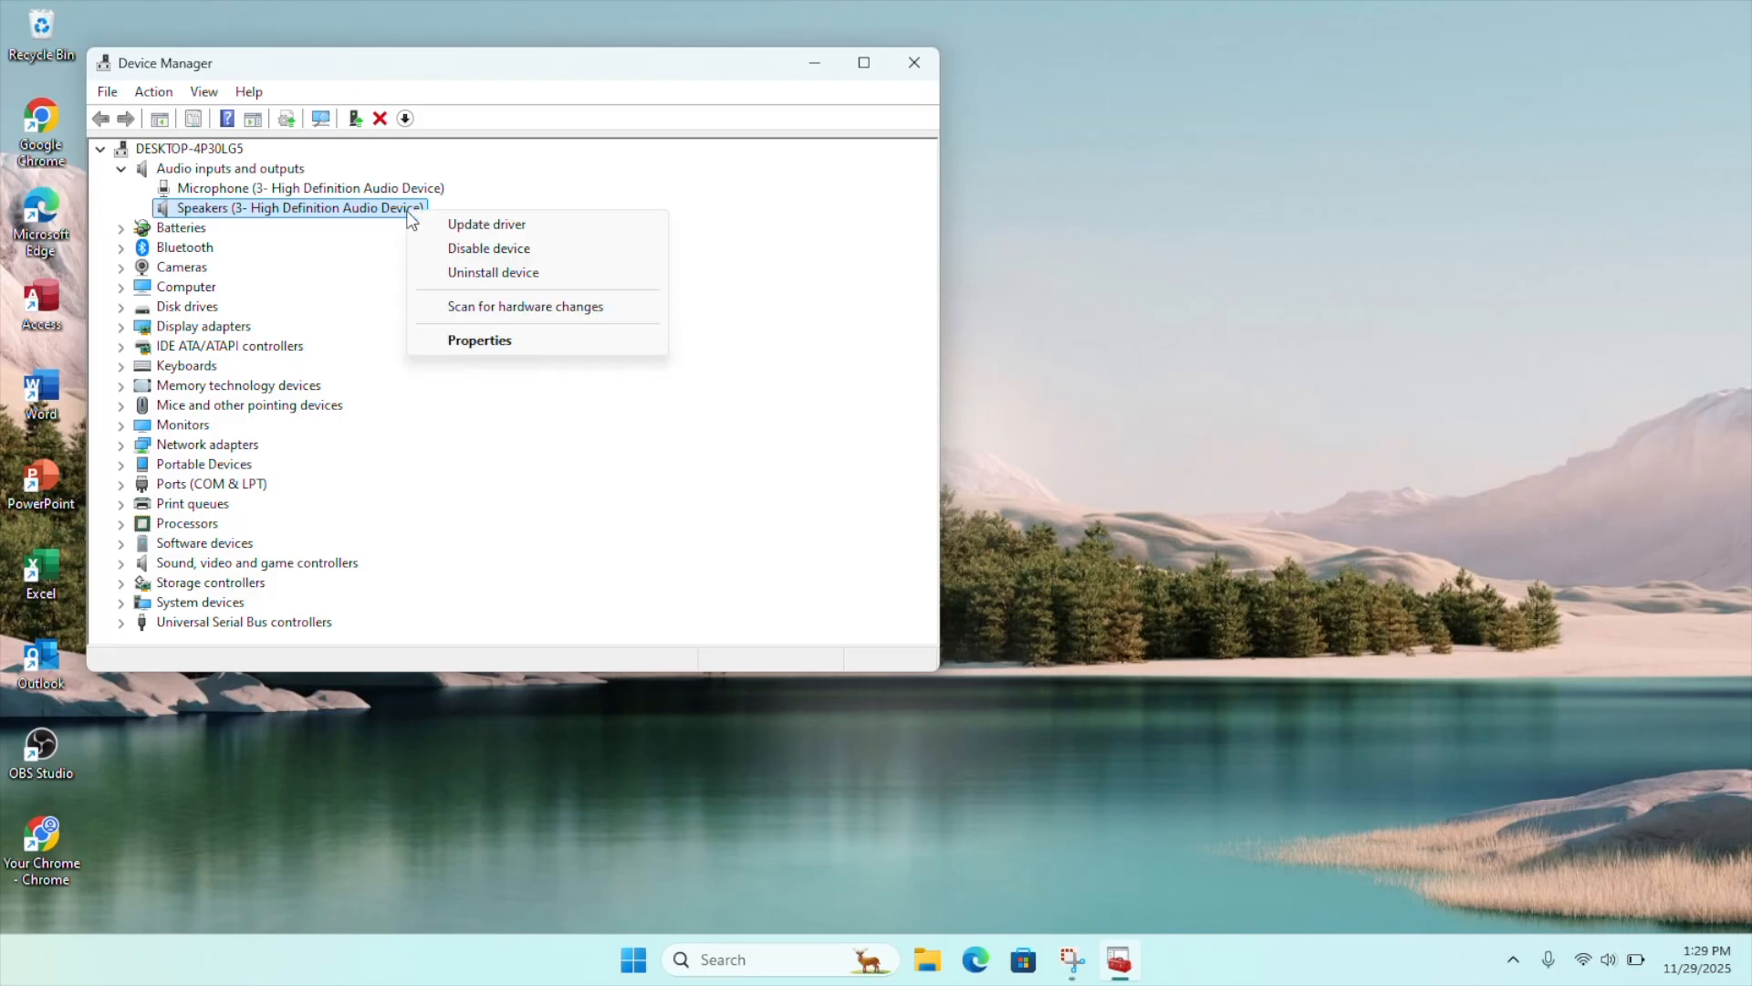
left_click(478, 339)
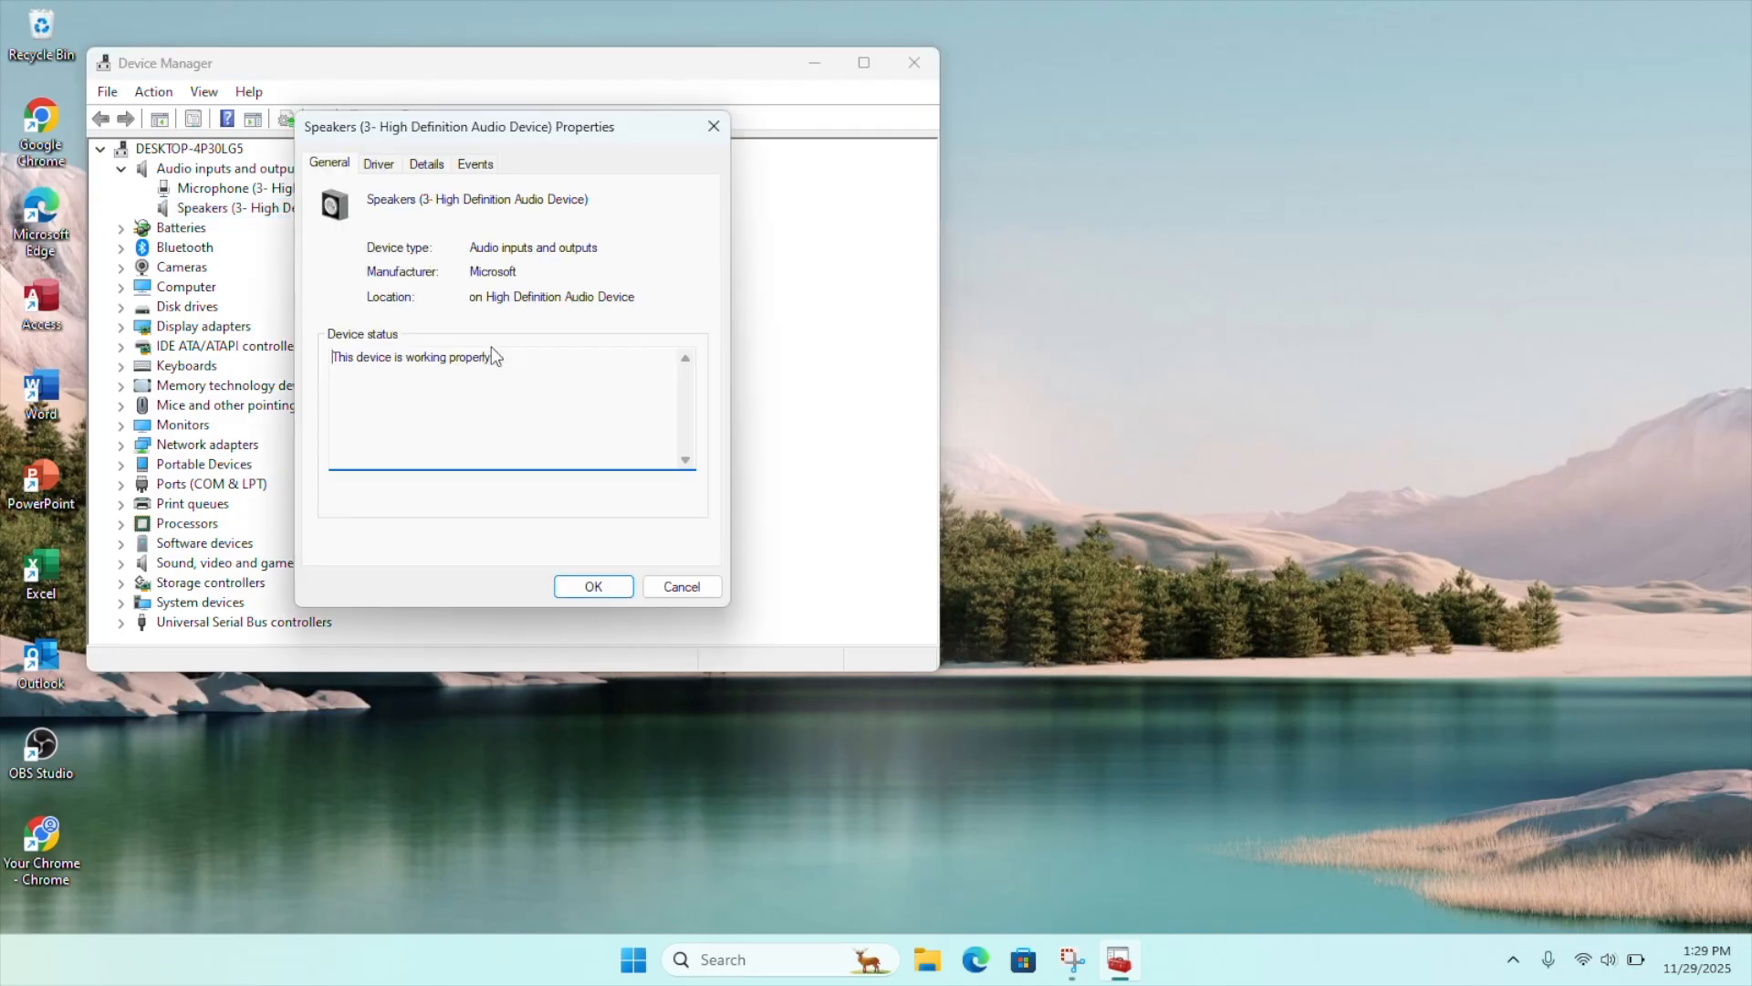
left_click(378, 163)
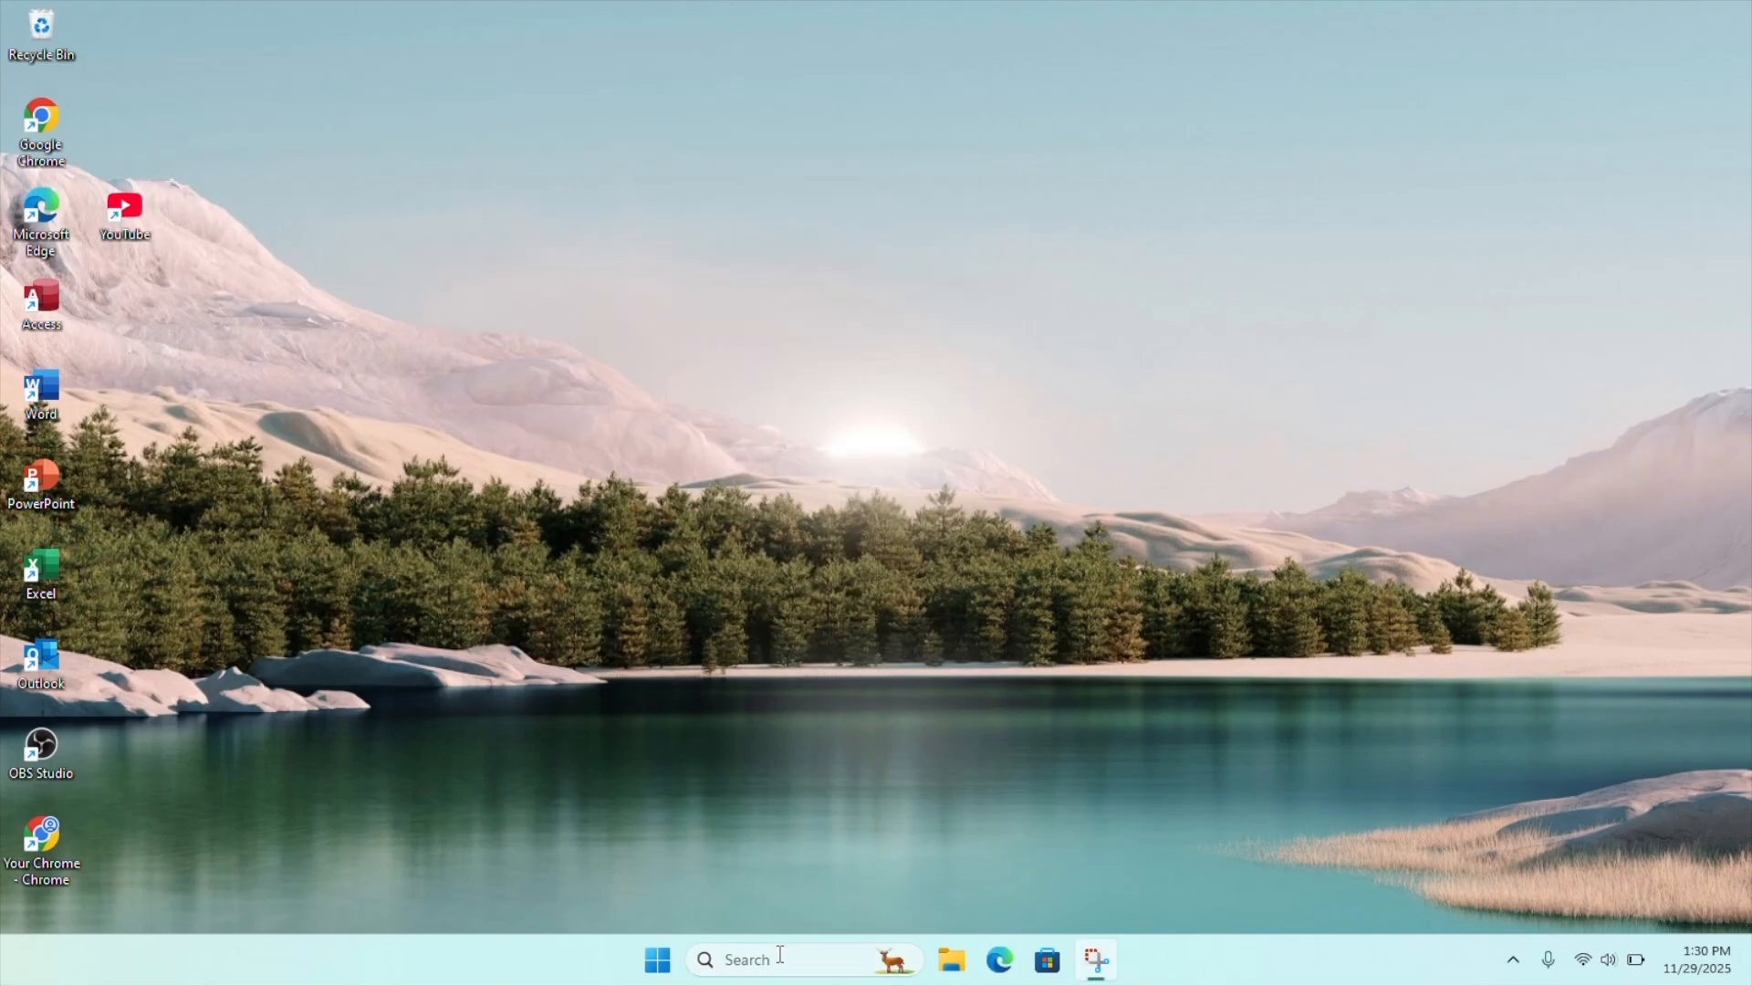
- Search the taskbar for 'get help' to find the Get Help app
type("get help")
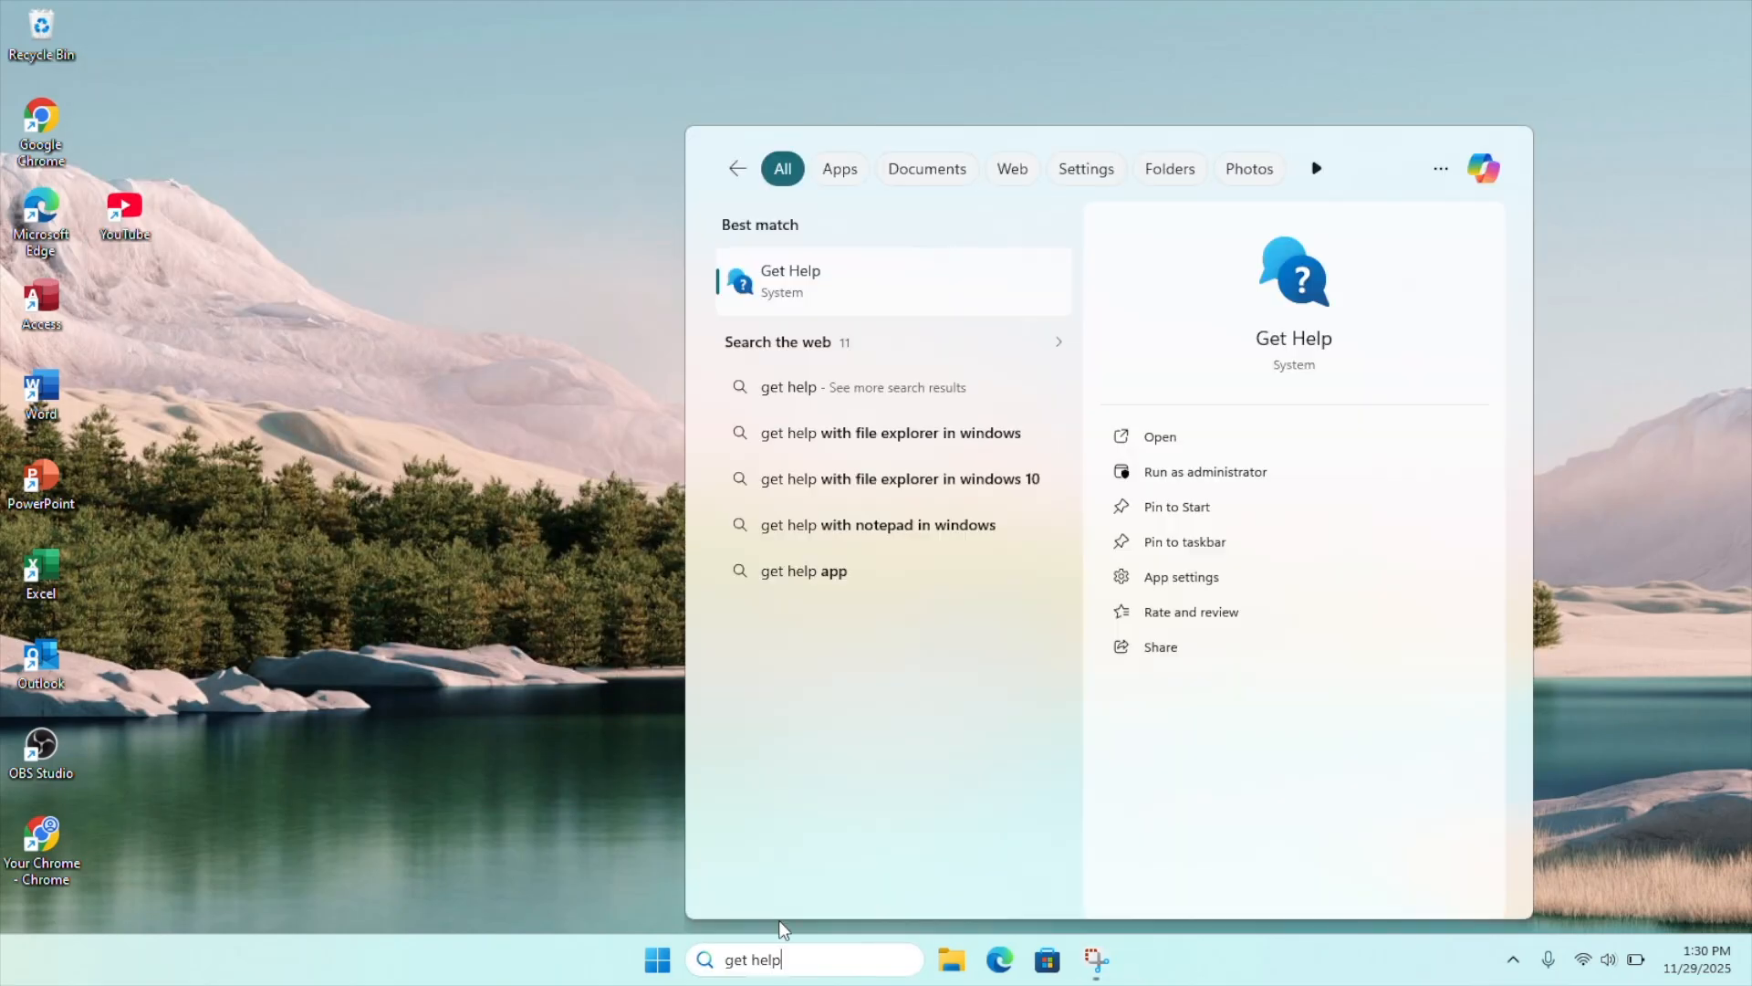
mouse_move(861, 292)
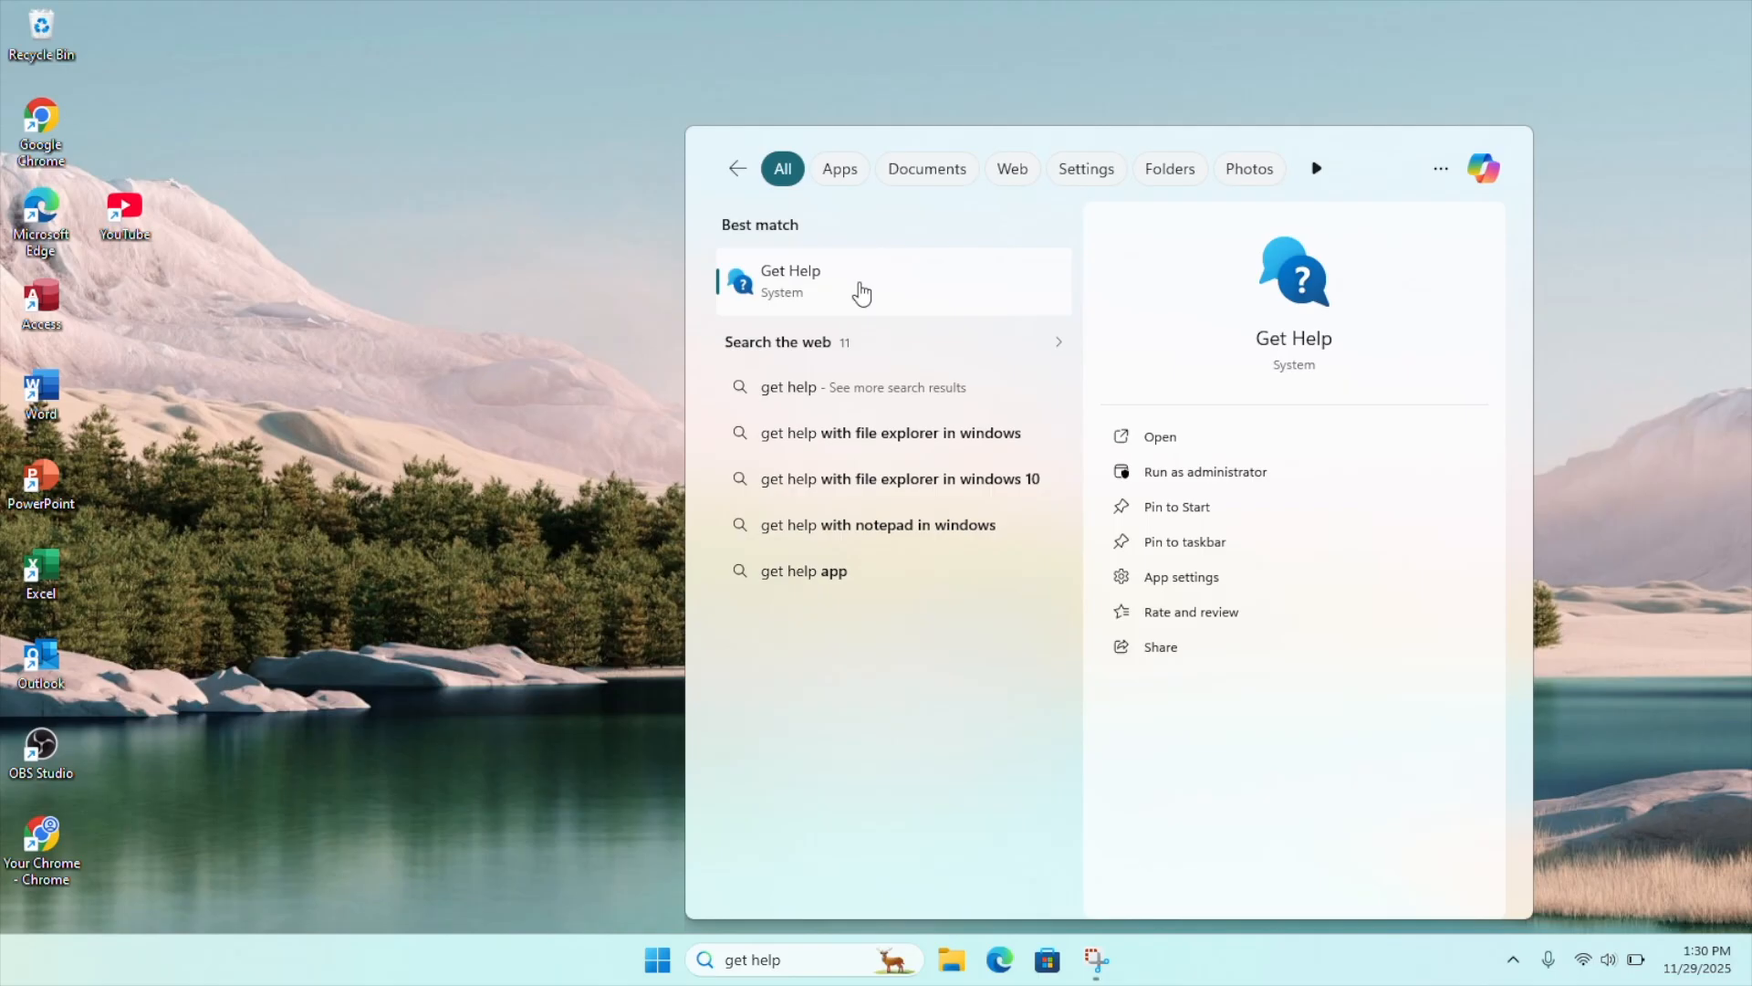